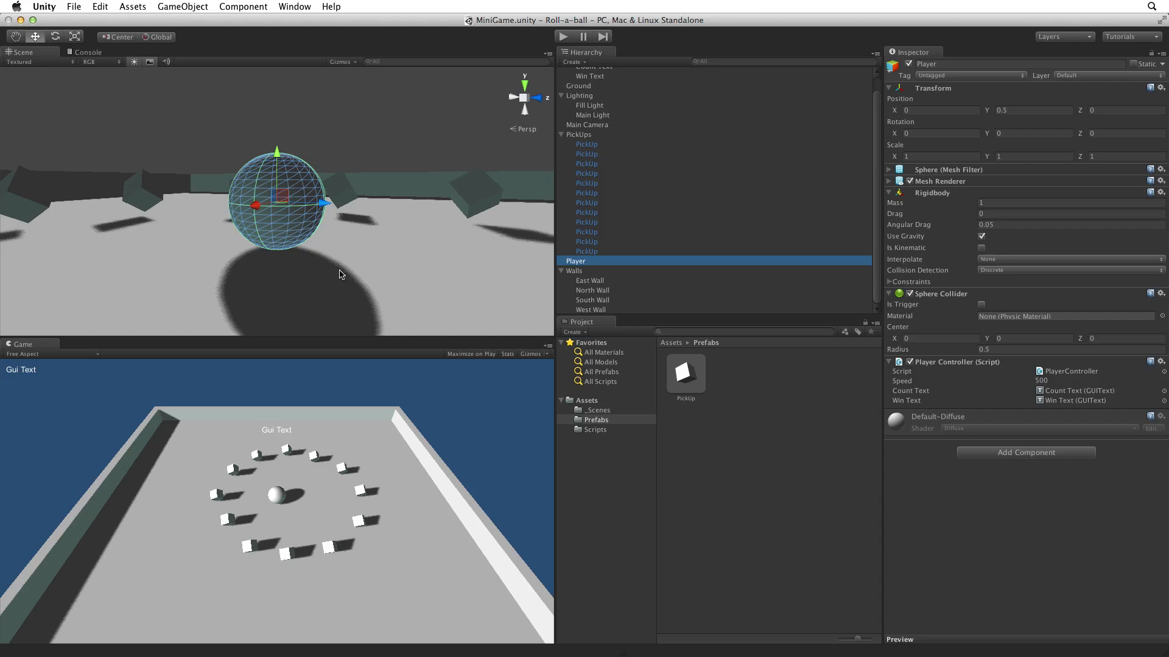
Step: Open Unity's File menu from the menu bar
{"action": "left_click", "coordinate": [73, 6]}
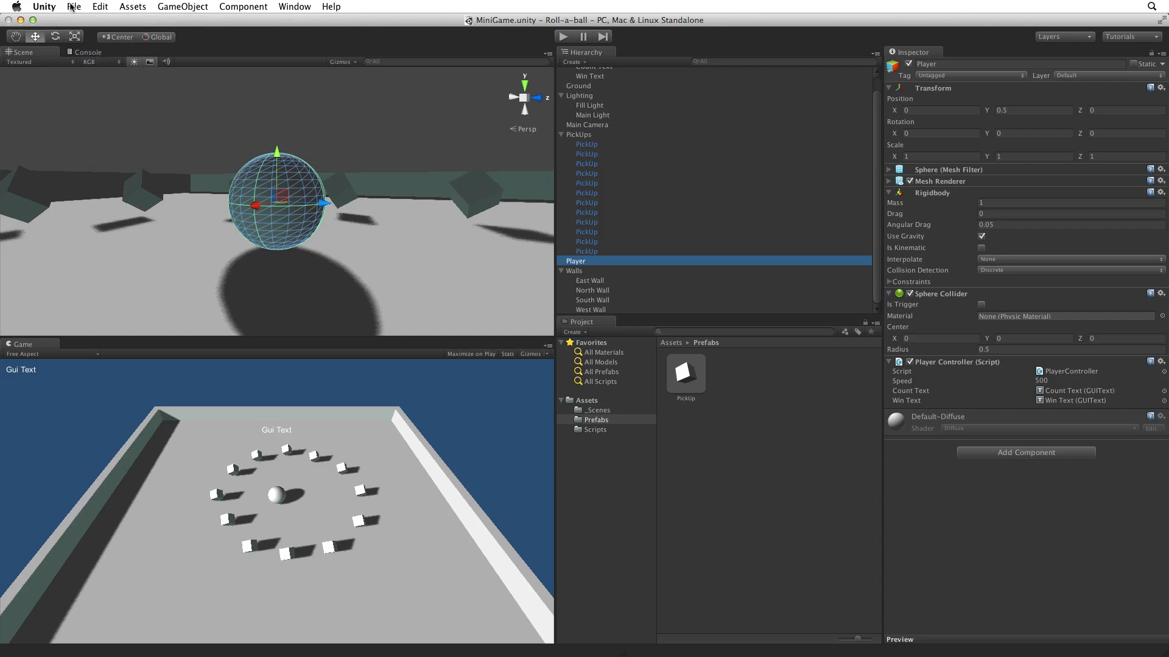
{"action": "left_click", "coordinate": [73, 6]}
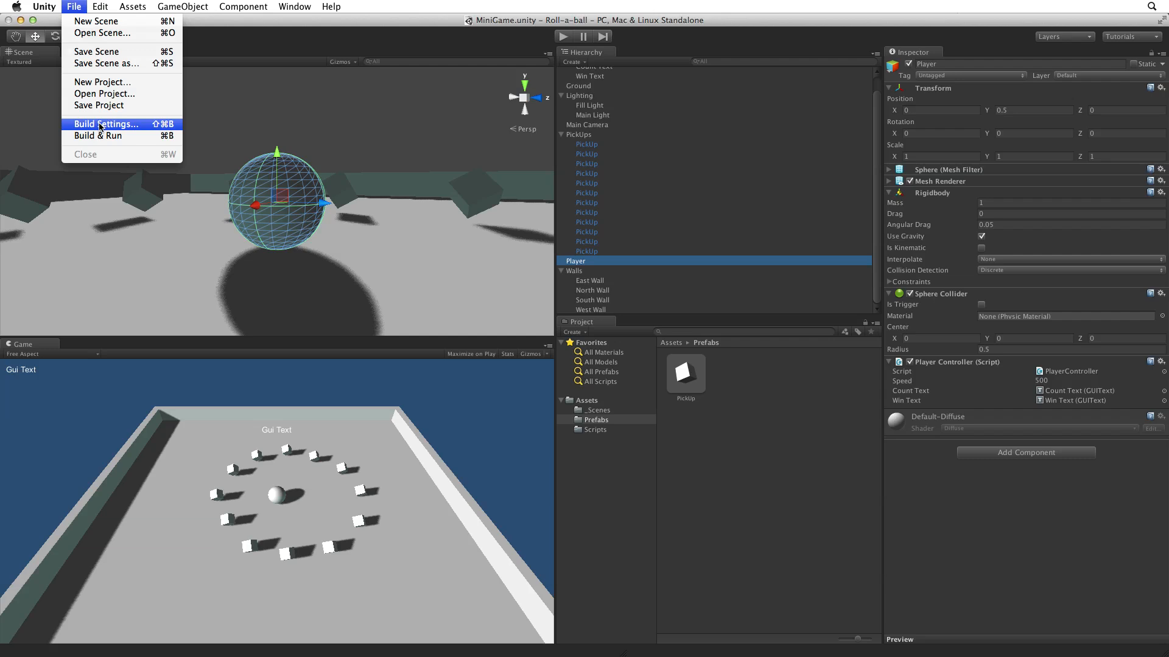
Step: Open Build Settings and select Web Player as the platform
{"action": "left_click", "coordinate": [106, 124]}
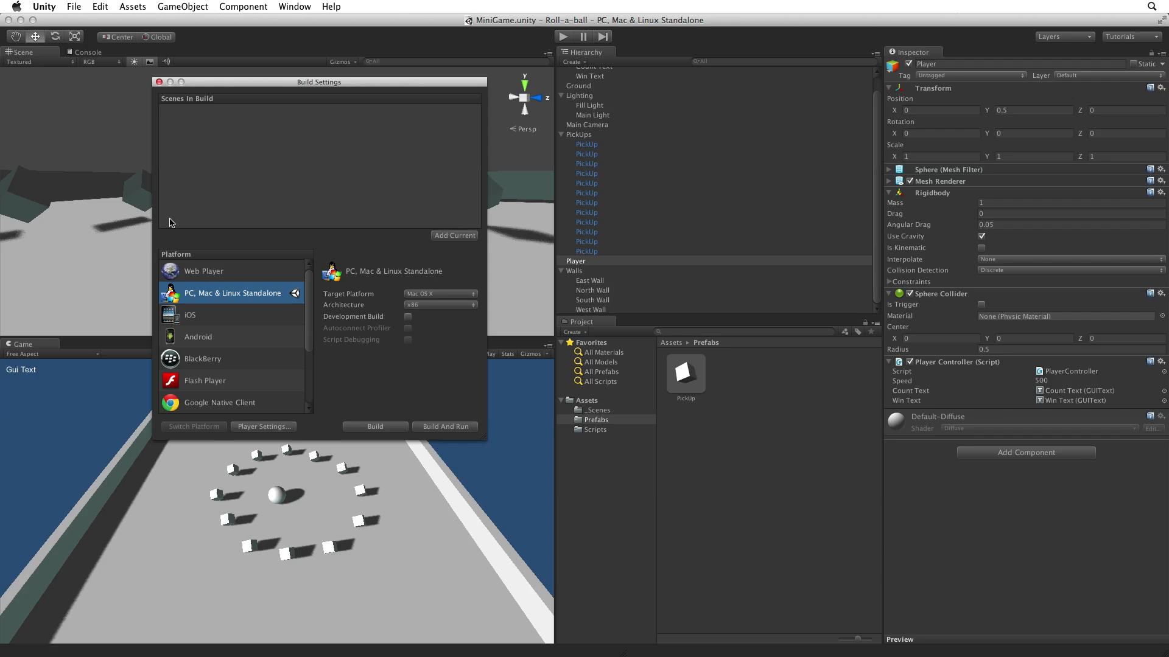
{"action": "mouse_move", "coordinate": [279, 315]}
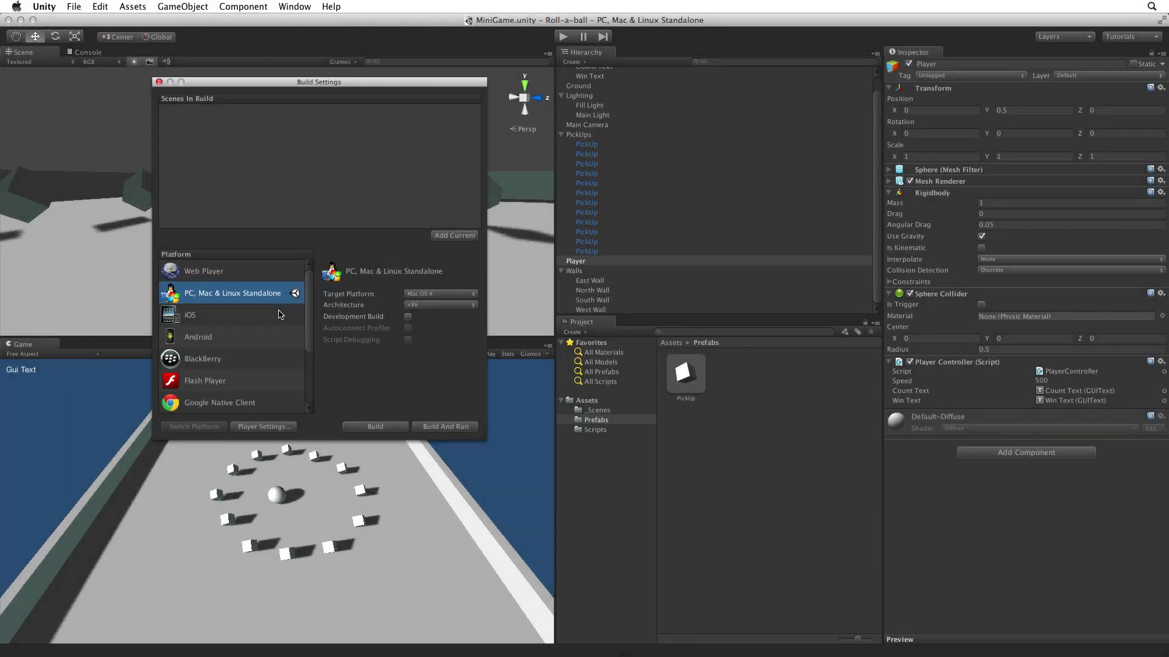
{"action": "left_click", "coordinate": [203, 270]}
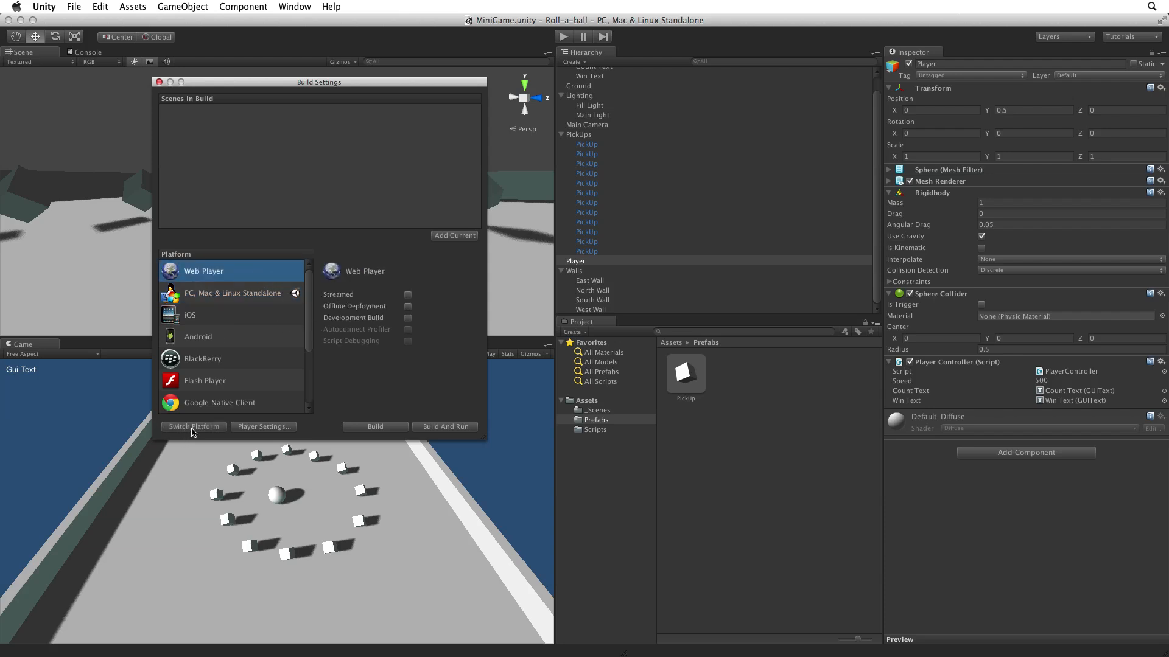
Step: Switch the active platform to Web Player and show the _Scenes folder
{"action": "left_click", "coordinate": [193, 426]}
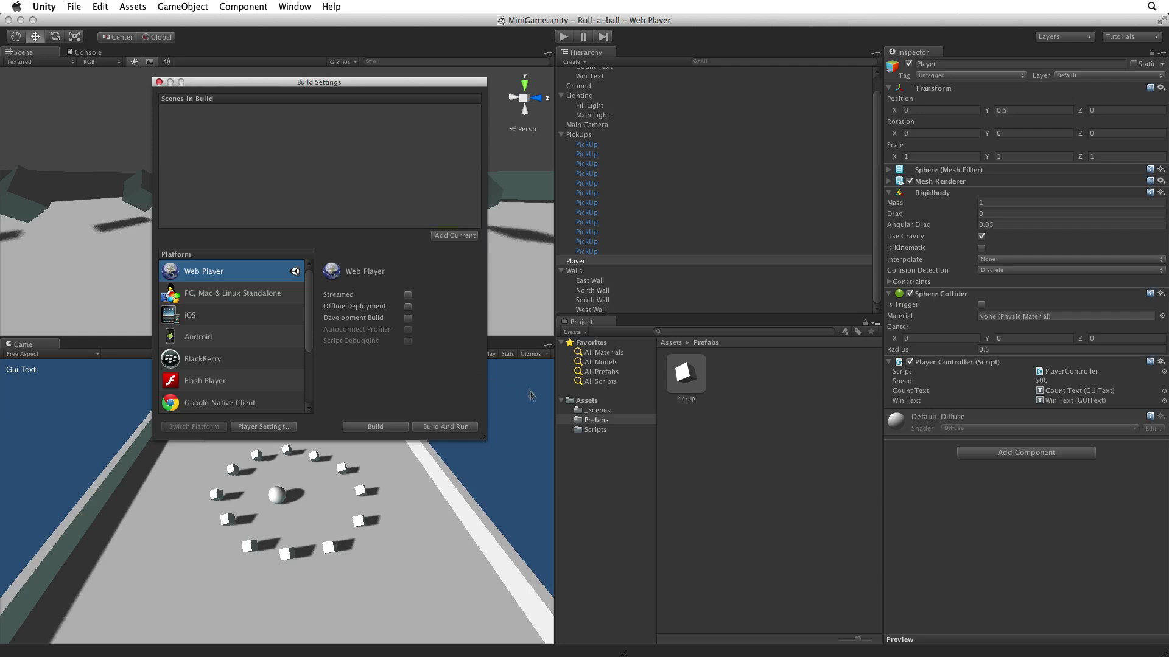
{"action": "left_click", "coordinate": [598, 409]}
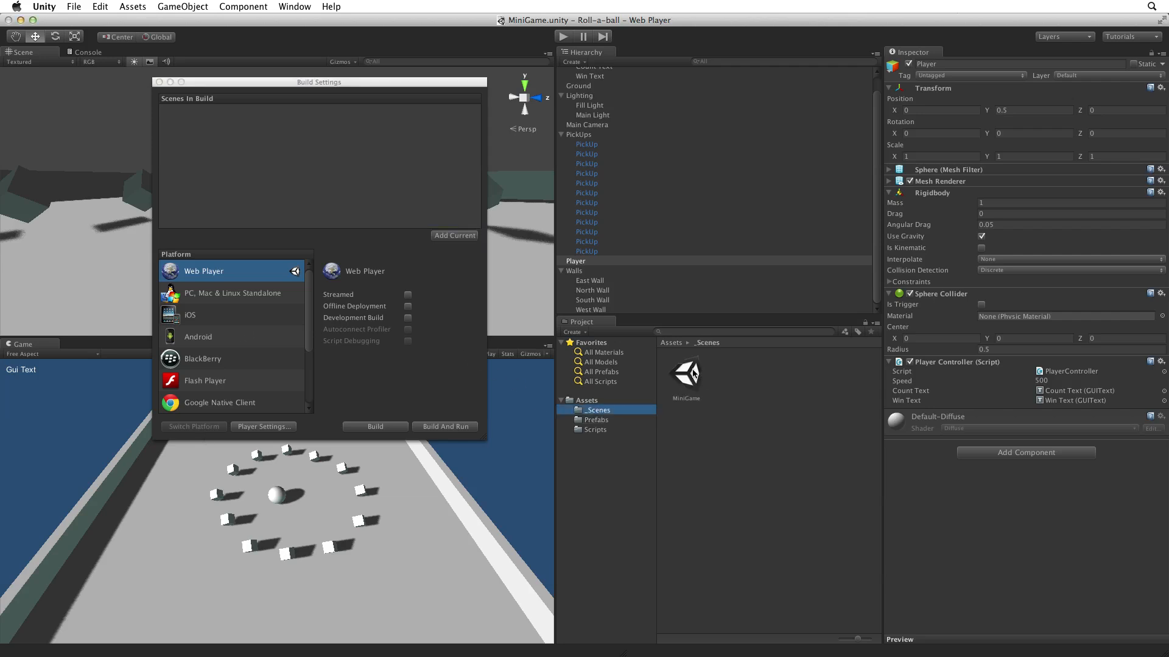
Step: Add _Scenes/MiniGame.unity to Scenes In Build with Add Current
{"action": "left_click", "coordinate": [454, 235]}
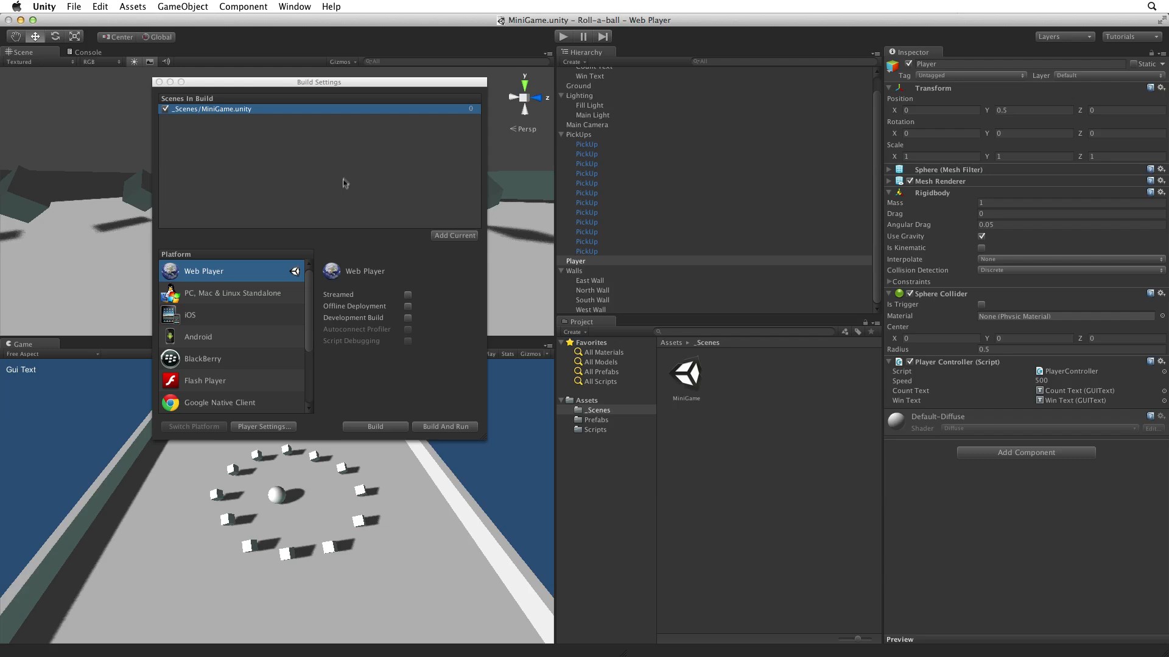
{"action": "mouse_move", "coordinate": [351, 357]}
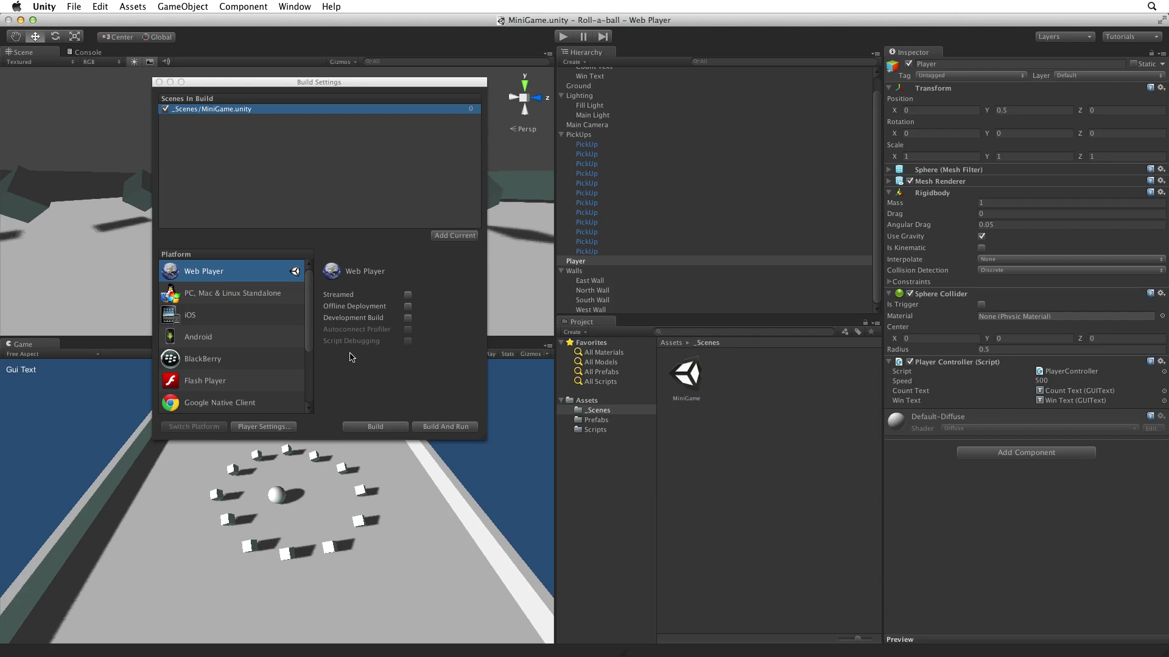
{"action": "mouse_move", "coordinate": [375, 428]}
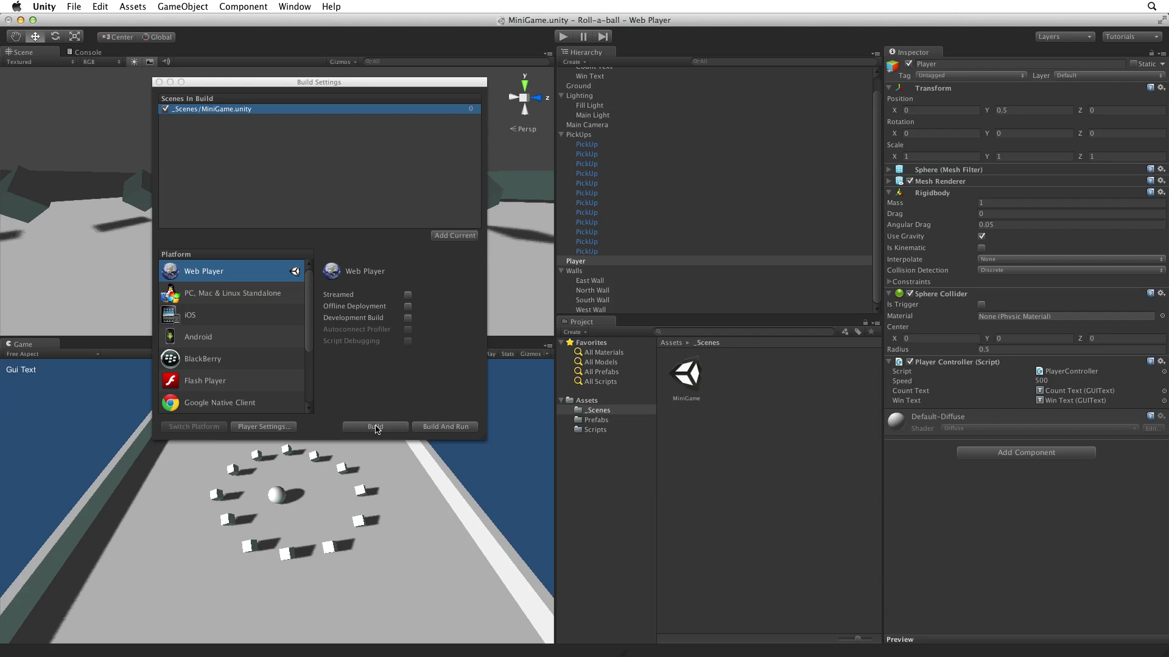
{"action": "mouse_move", "coordinate": [364, 451]}
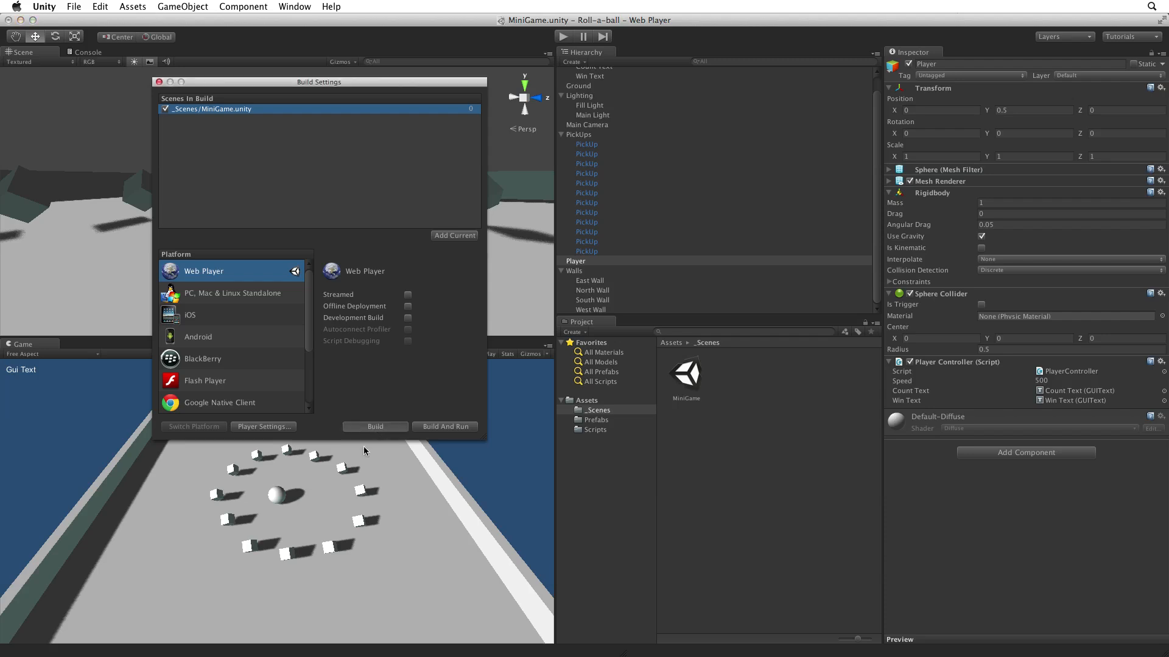
Step: Start the Web Player build and create a 'Builds' folder in Roll-a-ball
{"action": "left_click", "coordinate": [374, 426]}
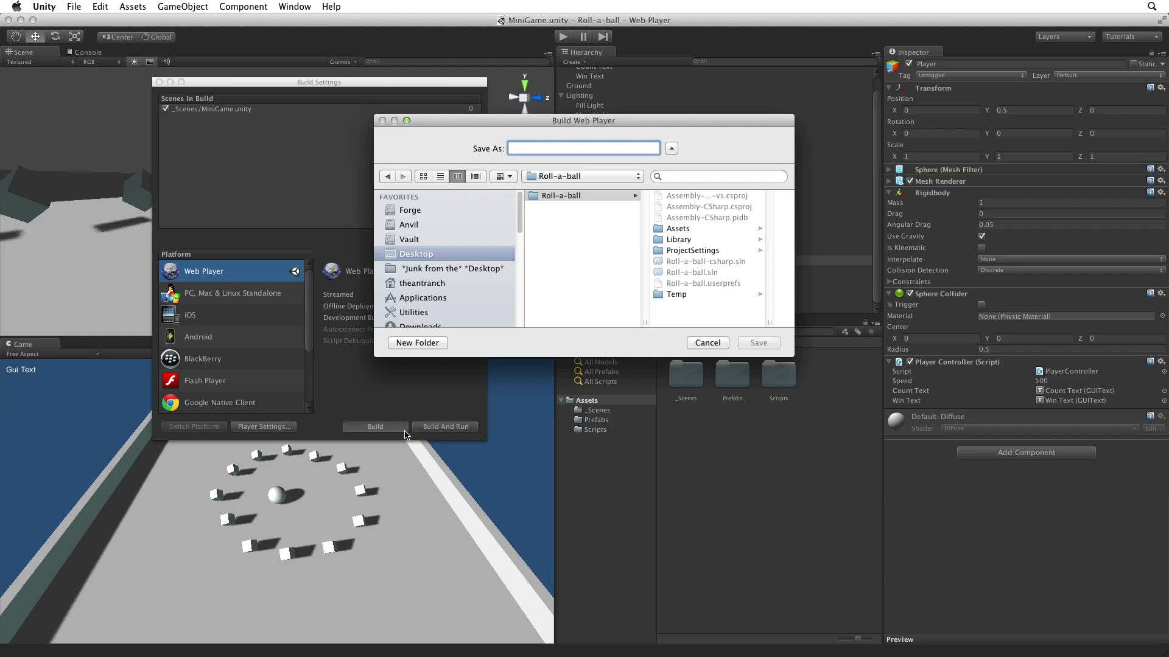
{"action": "mouse_move", "coordinate": [421, 402]}
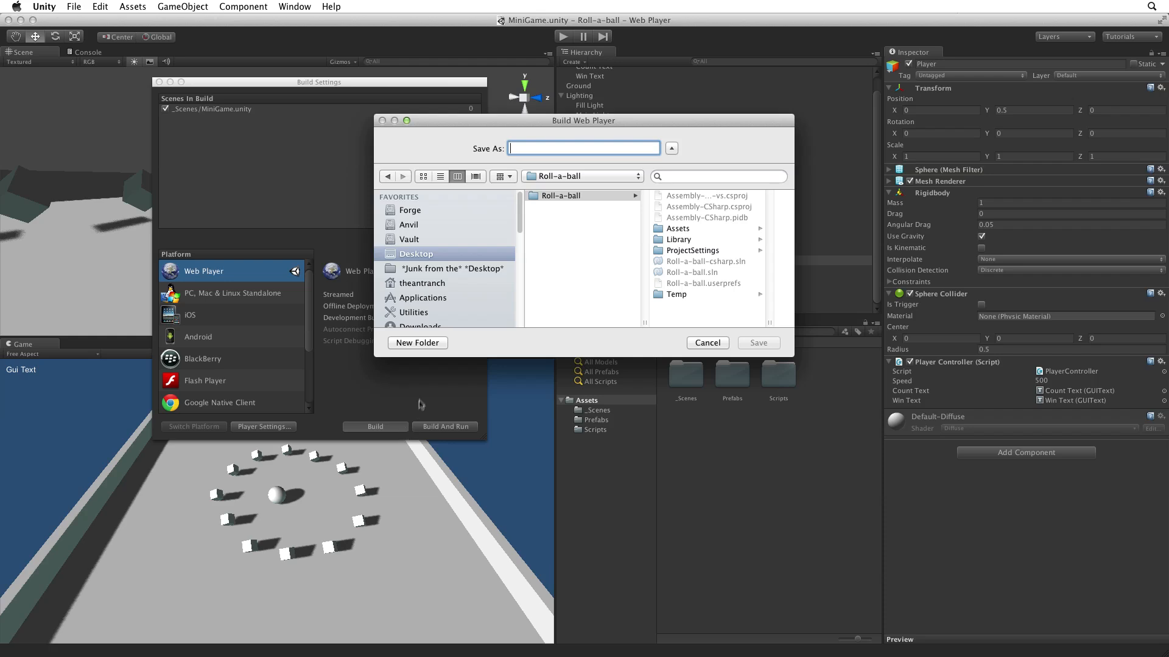
{"action": "left_click", "coordinate": [417, 343]}
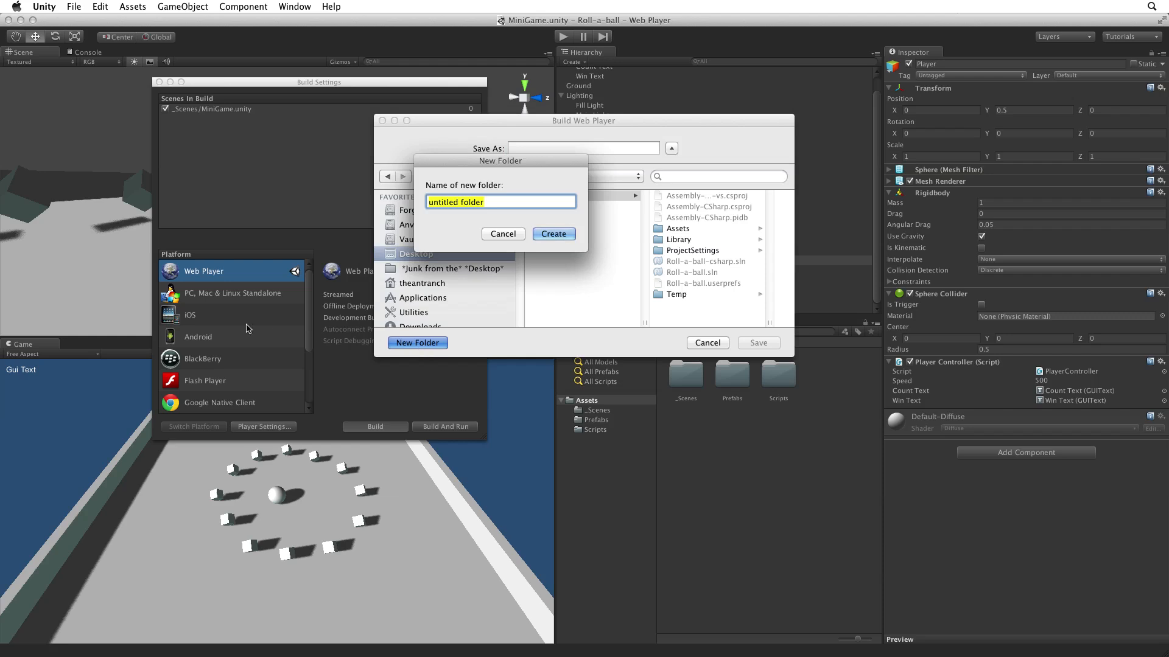
{"action": "type", "text": "Builds"}
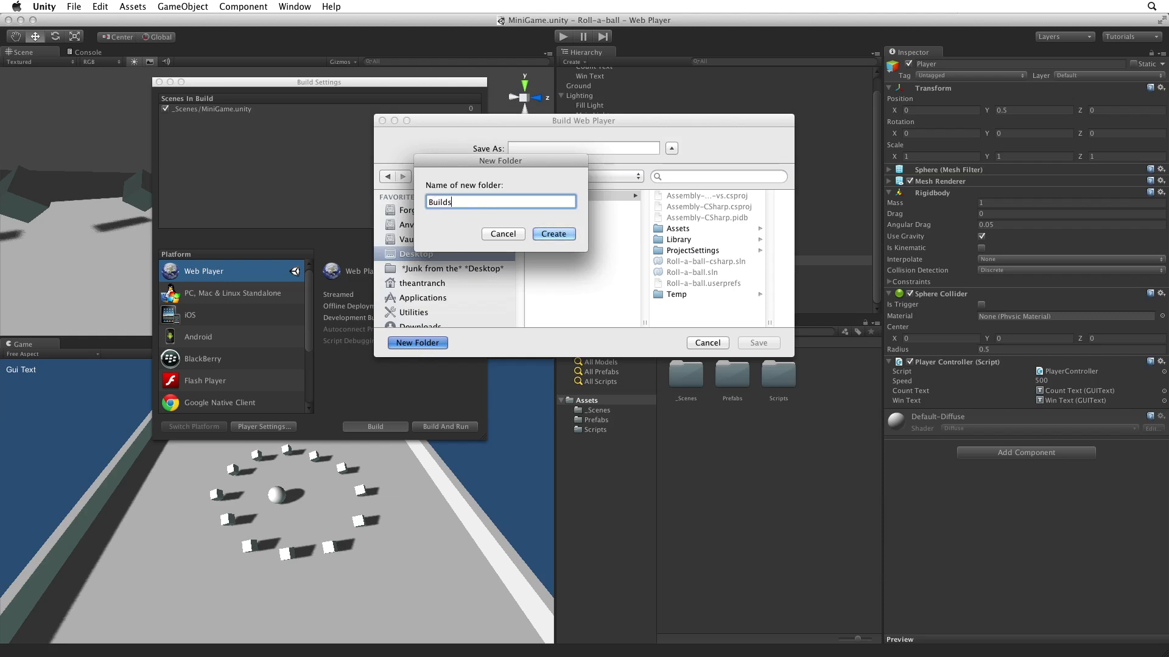
{"action": "left_click", "coordinate": [553, 234]}
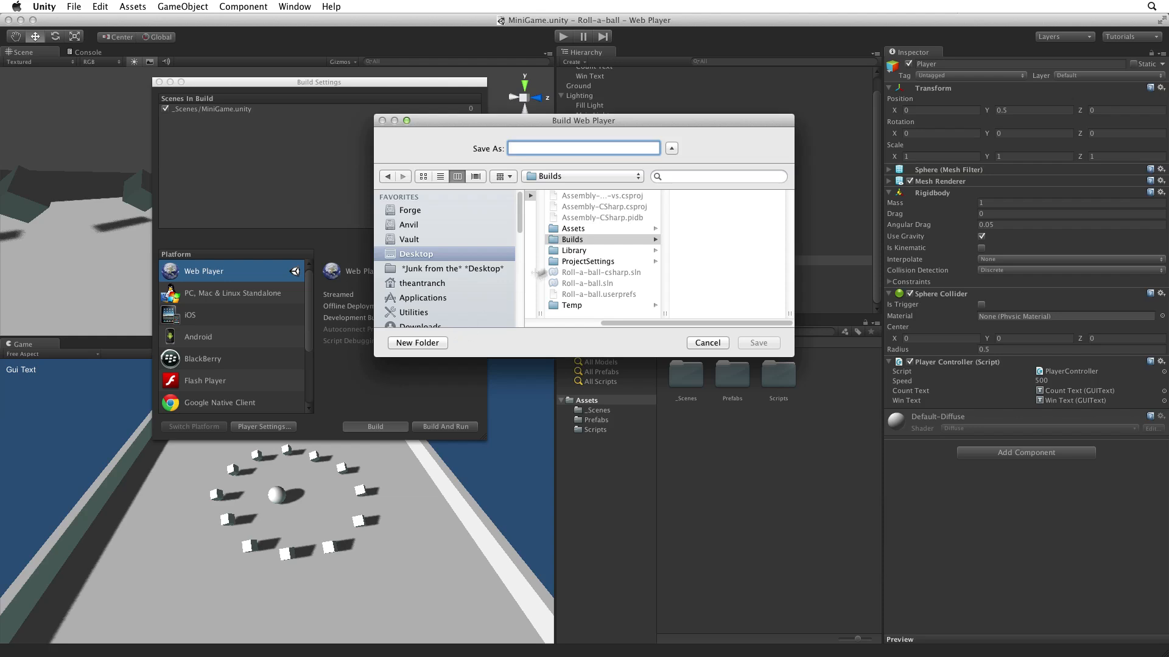
Step: Save the build as 'Roll-a-Ball_v01' in the Builds folder
{"action": "left_click", "coordinate": [600, 240]}
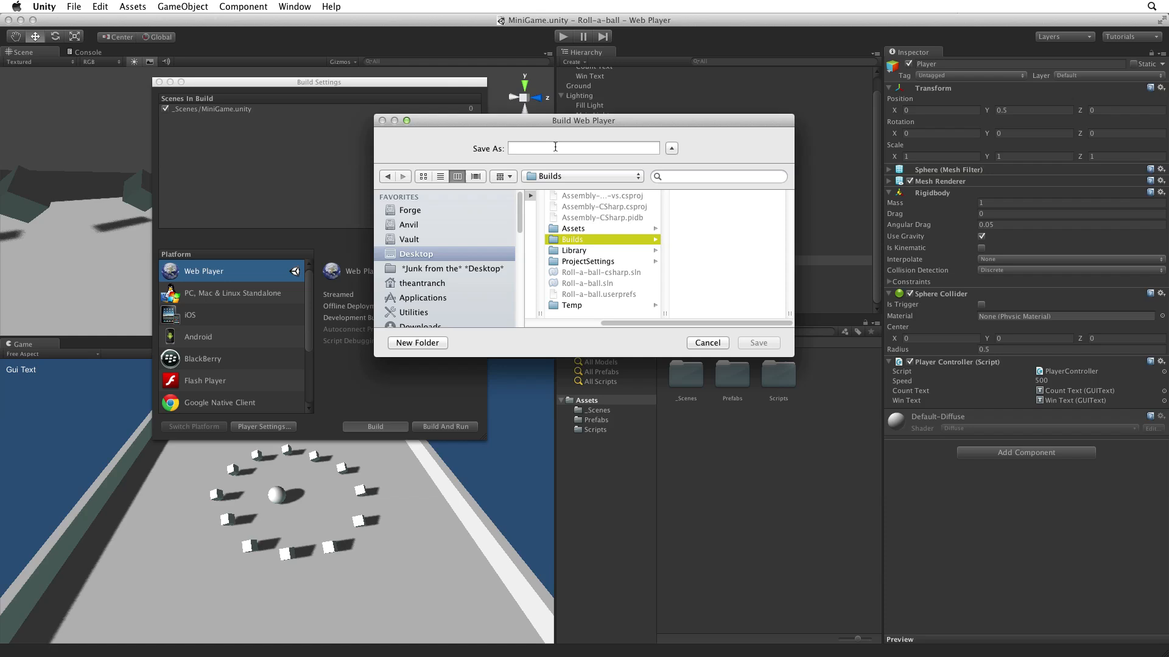
{"action": "type", "text": "Roll-a-Ball_"}
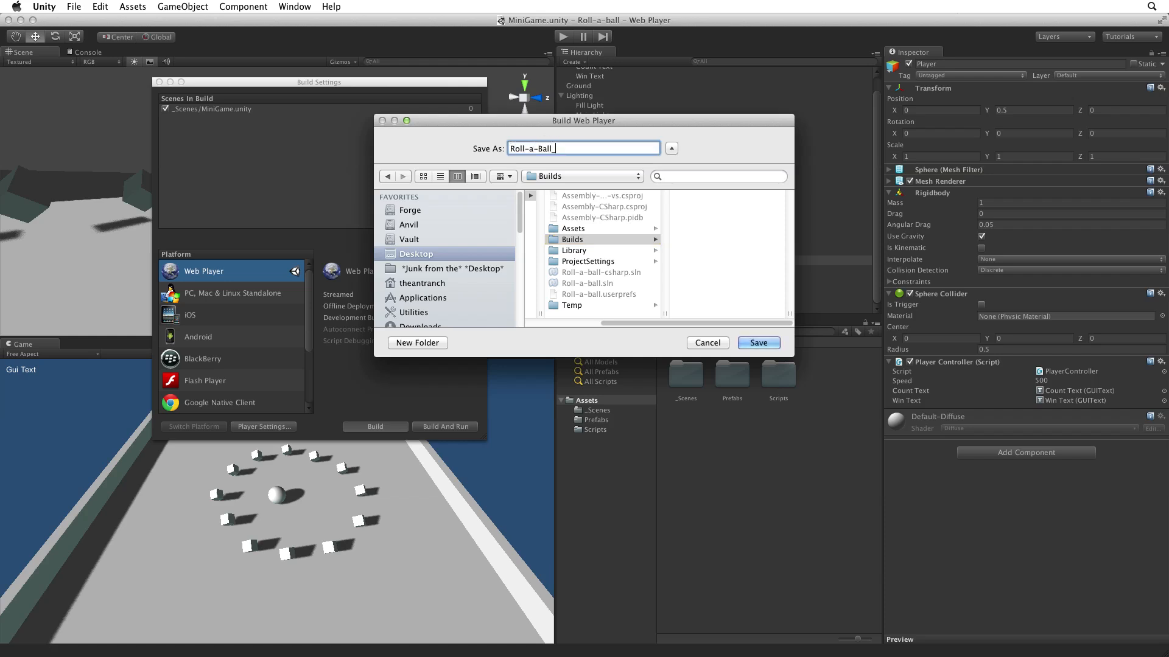
{"action": "type", "text": "v01"}
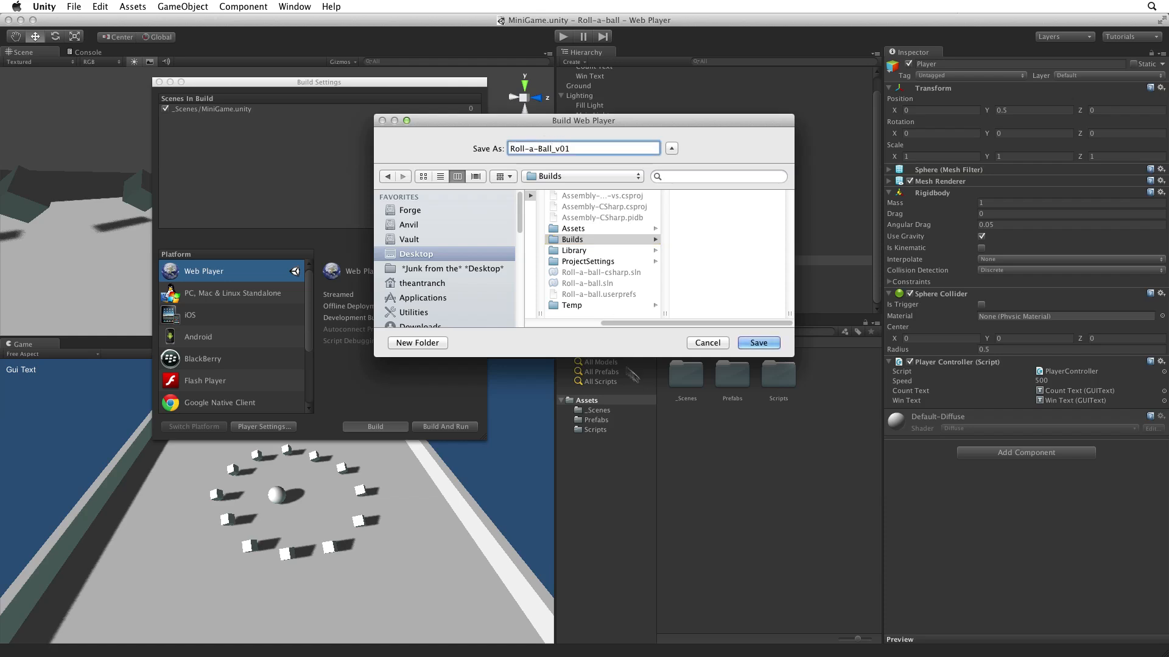
{"action": "left_click", "coordinate": [757, 342]}
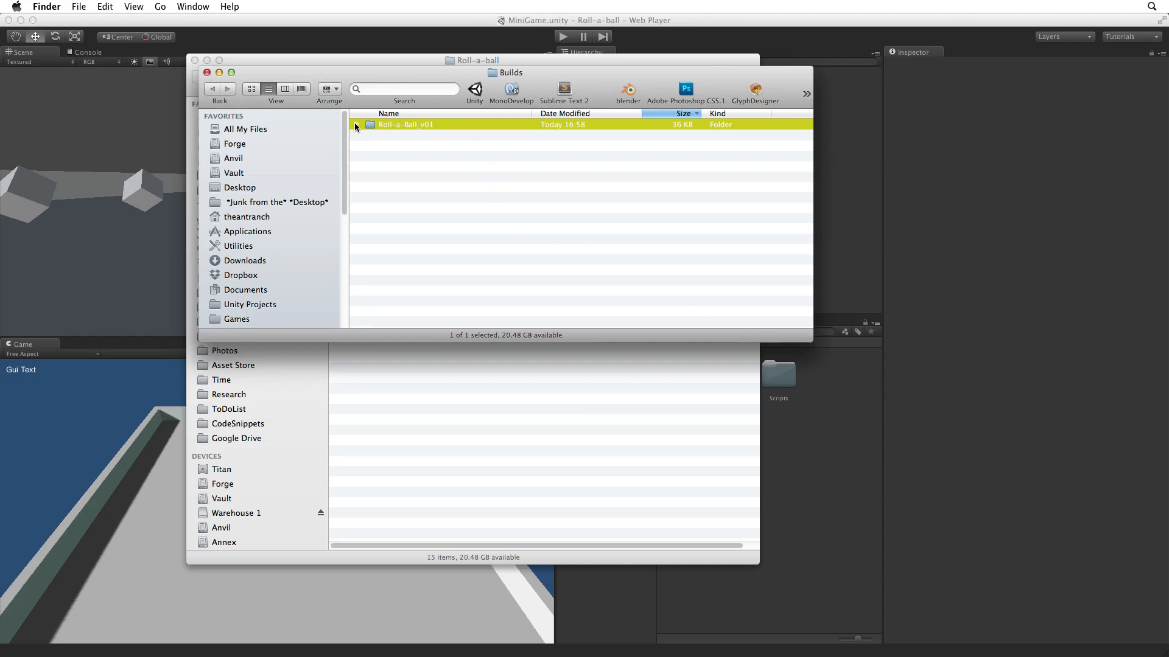
Step: Expand the Roll-a-Ball_v01 folder and open Roll-a-Ball_v01.html in Firefox
{"action": "left_click", "coordinate": [357, 124]}
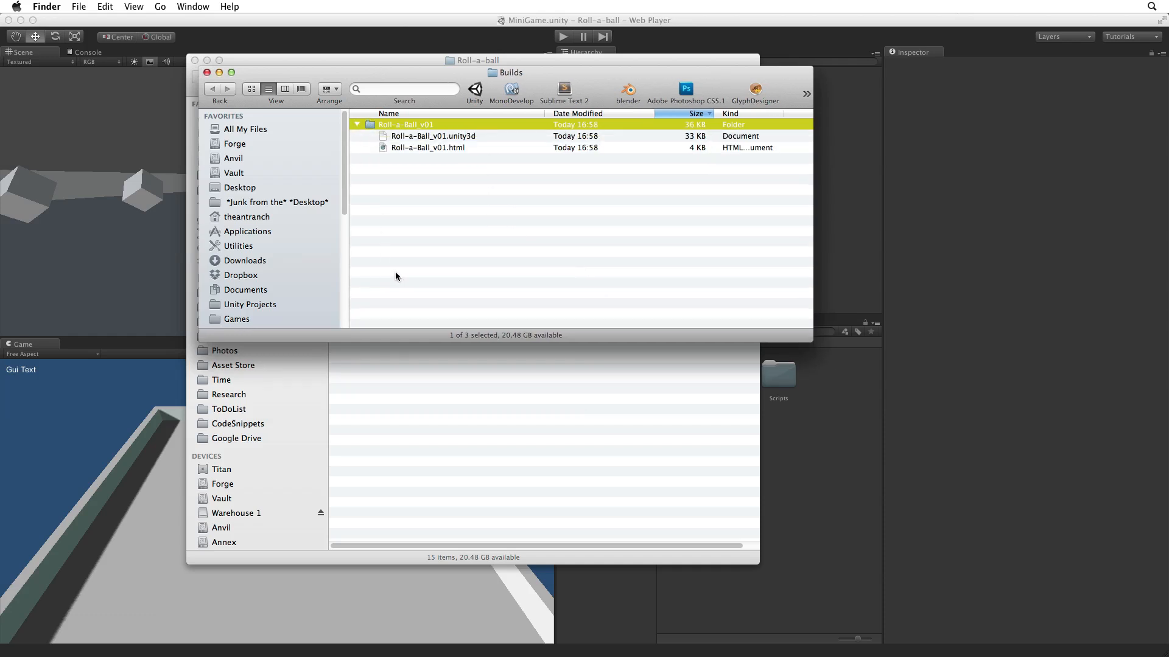
{"action": "left_click", "coordinate": [433, 136]}
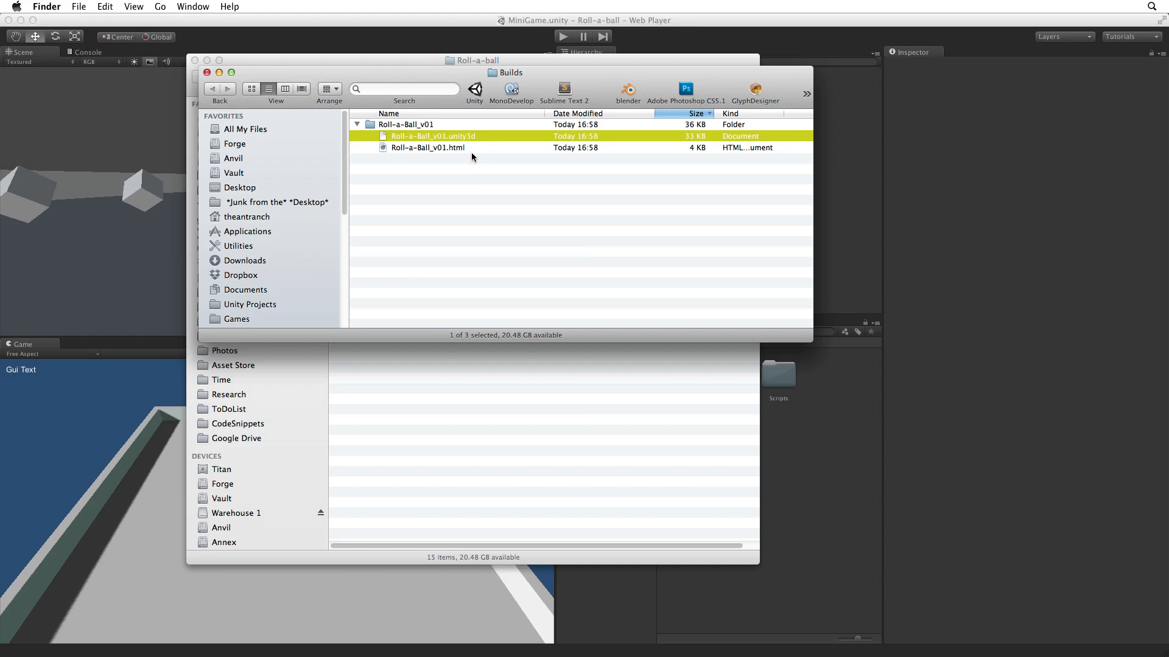
{"action": "left_click", "coordinate": [427, 148]}
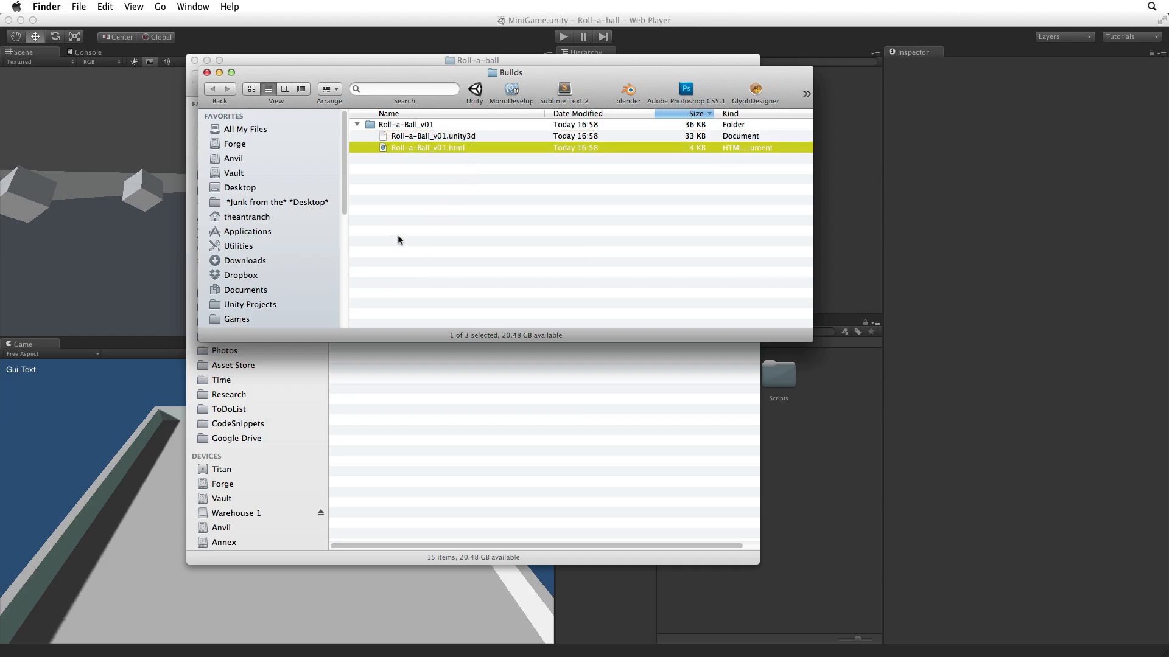
{"action": "mouse_move", "coordinate": [406, 241]}
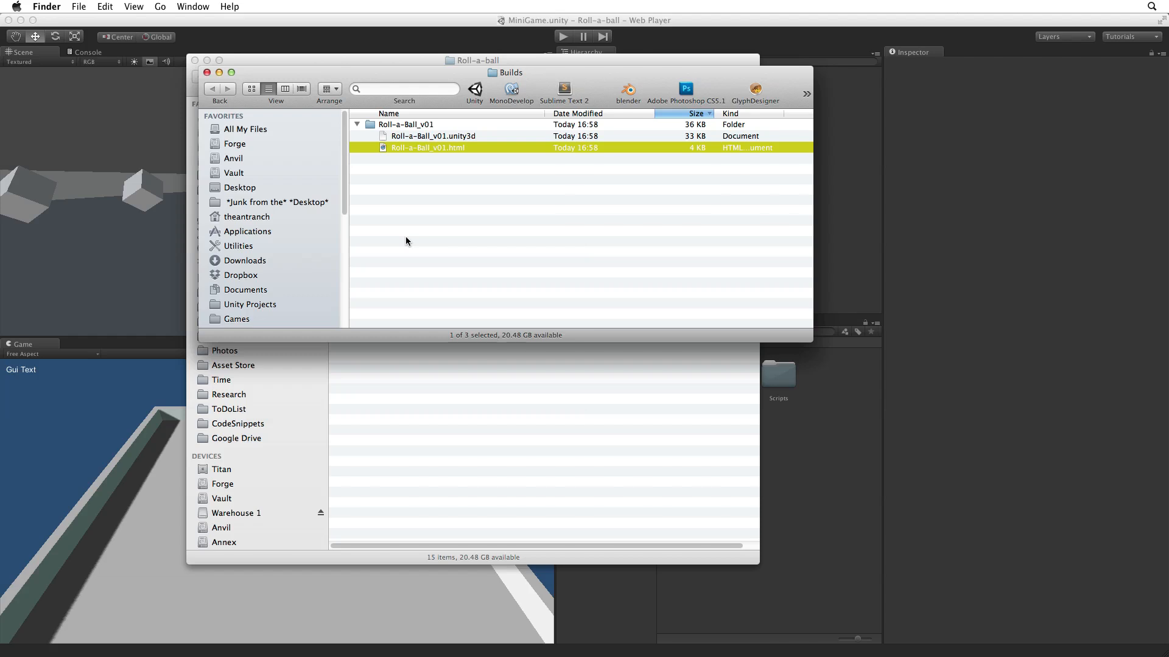
{"action": "mouse_move", "coordinate": [428, 216]}
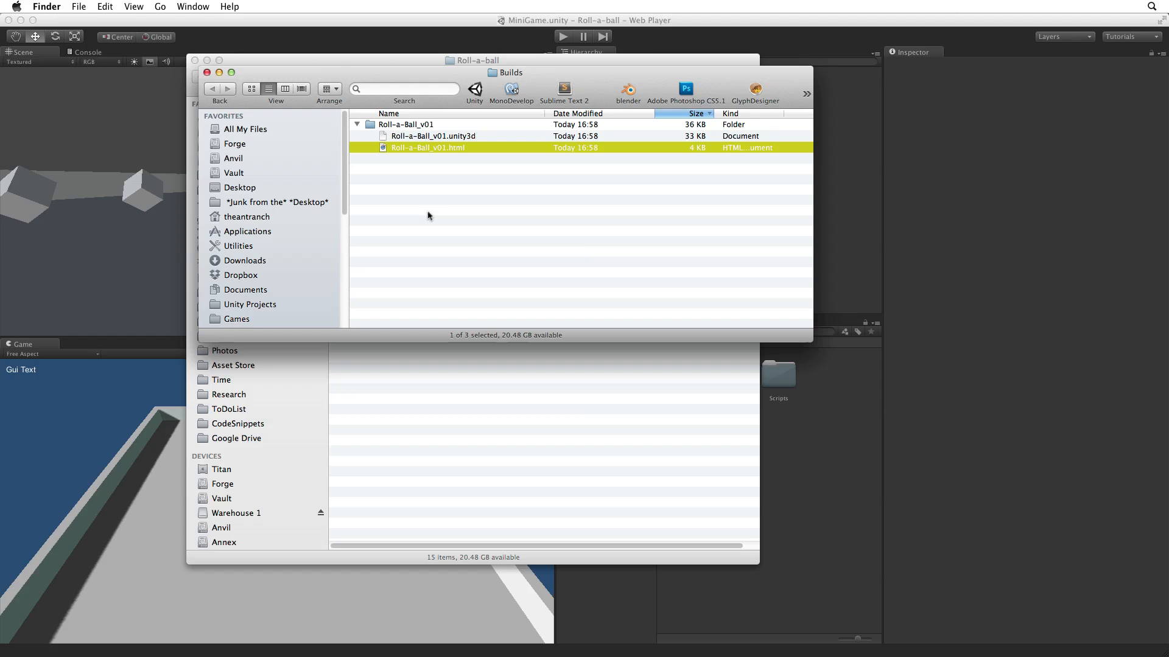
{"action": "mouse_move", "coordinate": [456, 256]}
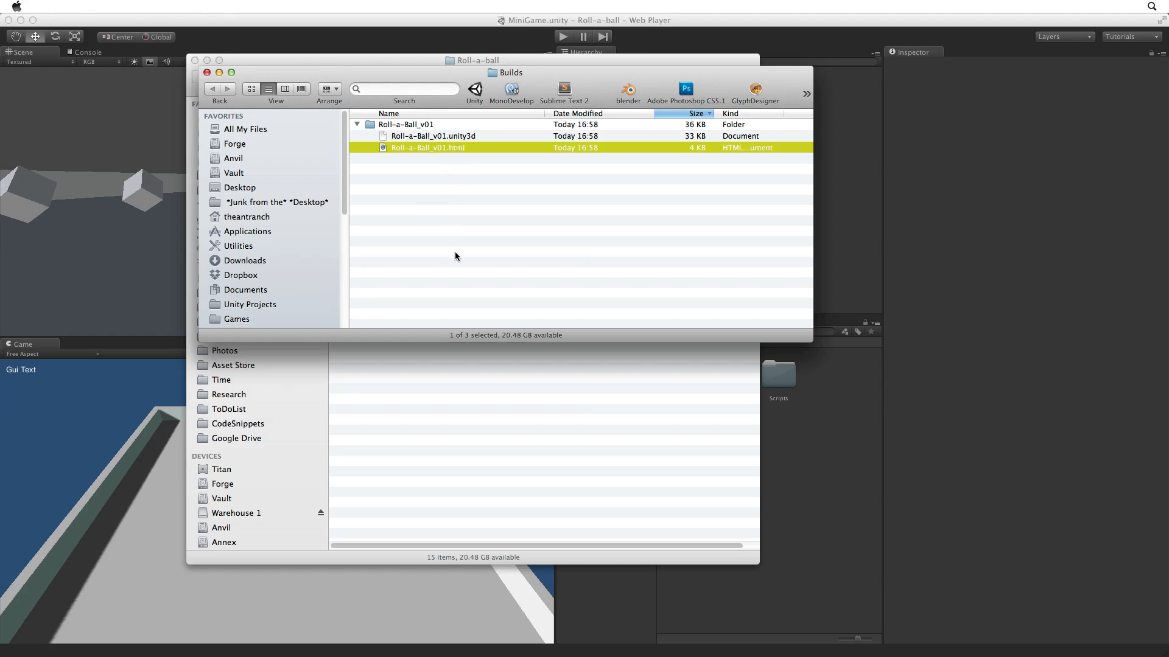
{"action": "double_click", "coordinate": [427, 147]}
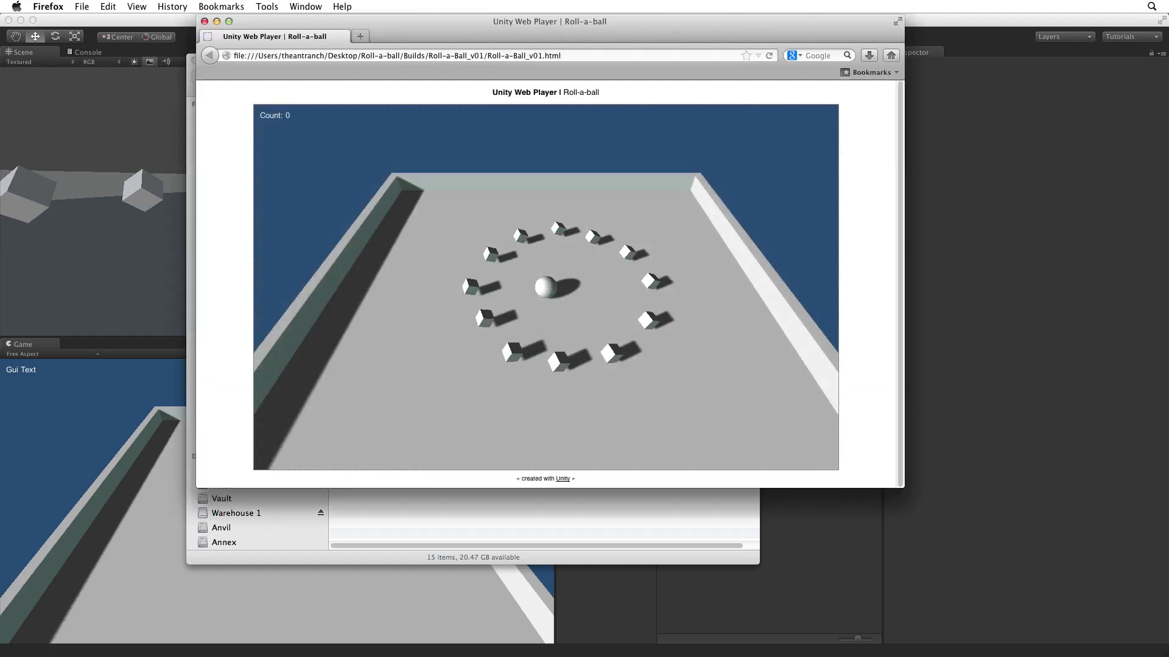